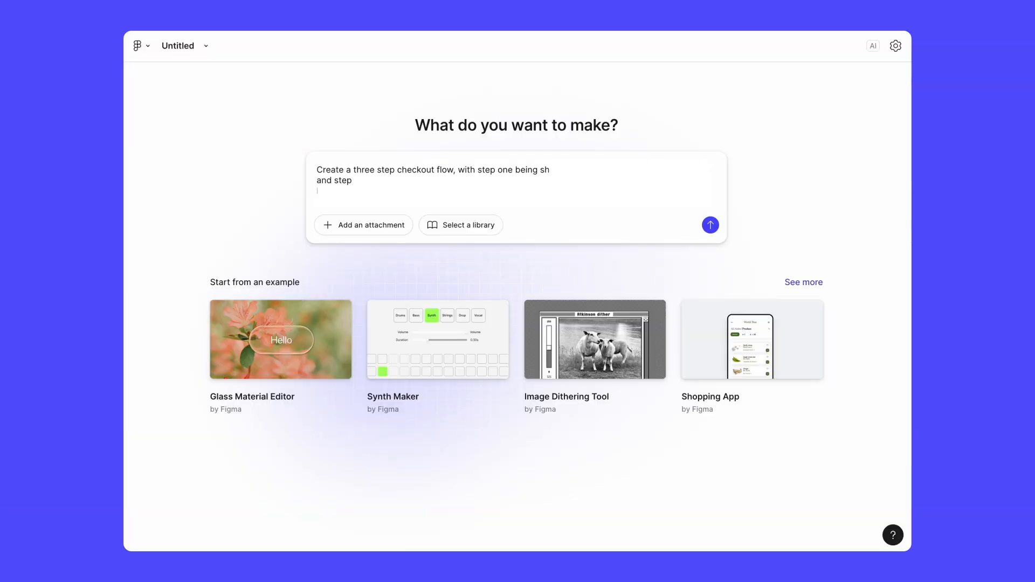
# - Focus the 'What do you want to make?' prompt box to describe a three-step checkout flow
pyautogui.click(709, 224)
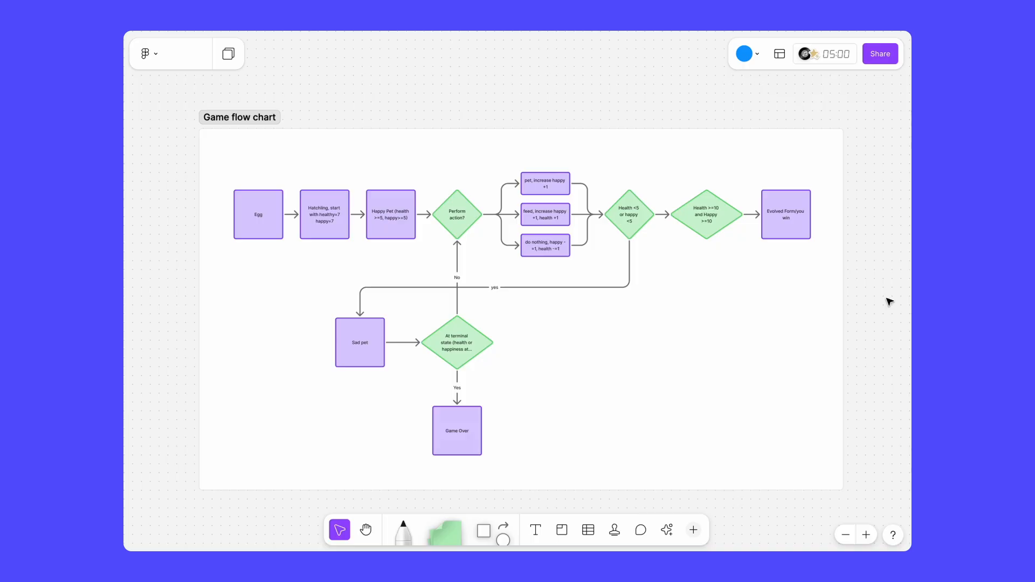
pyautogui.moveTo(827, 315)
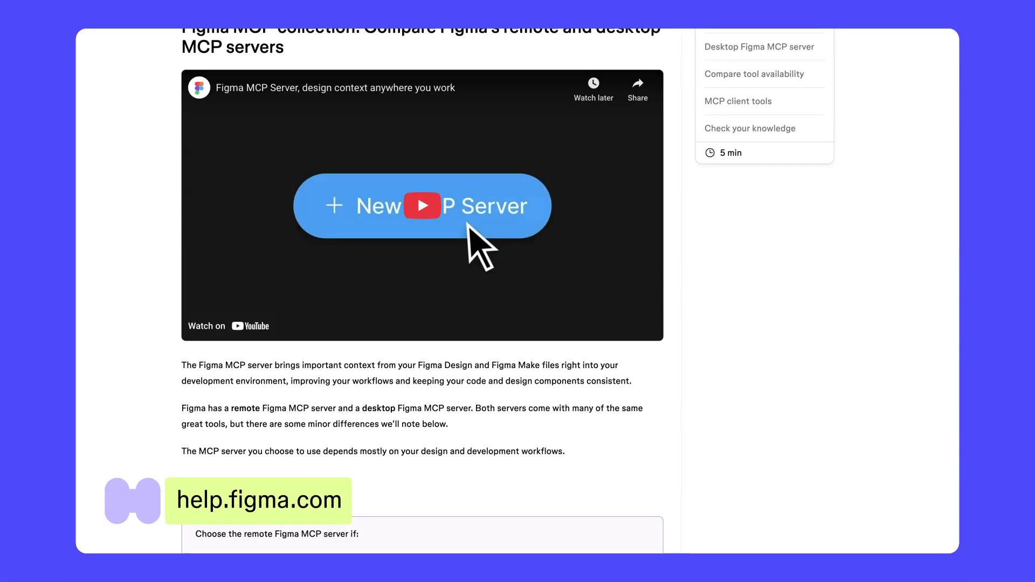
pyautogui.scroll(-3)
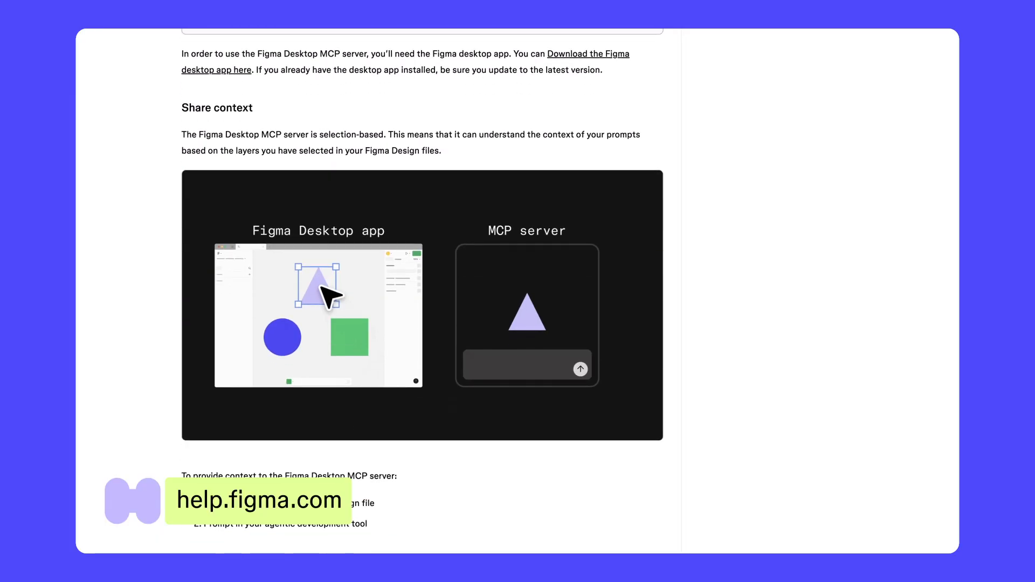
pyautogui.scroll(-3)
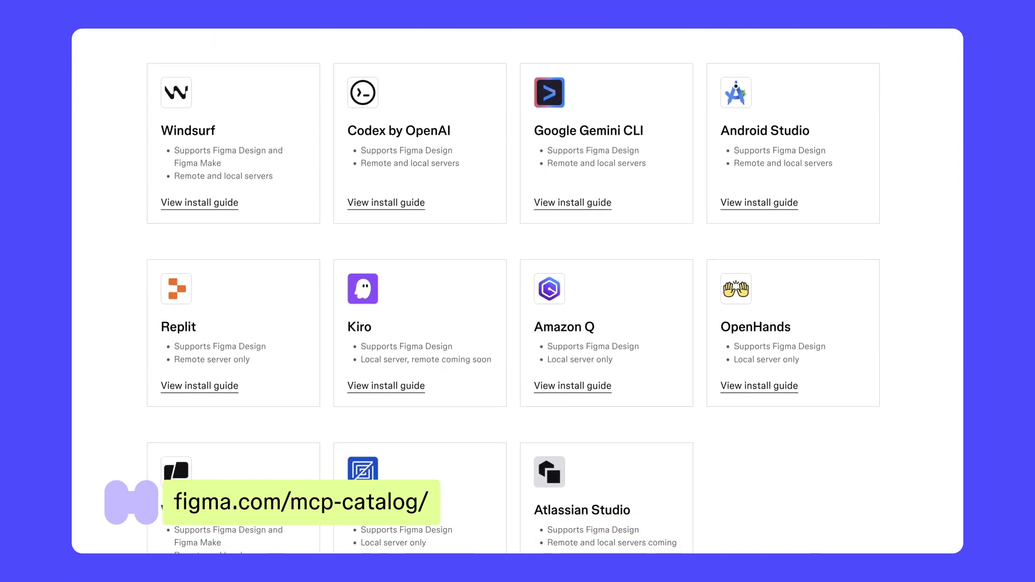
pyautogui.scroll(-3)
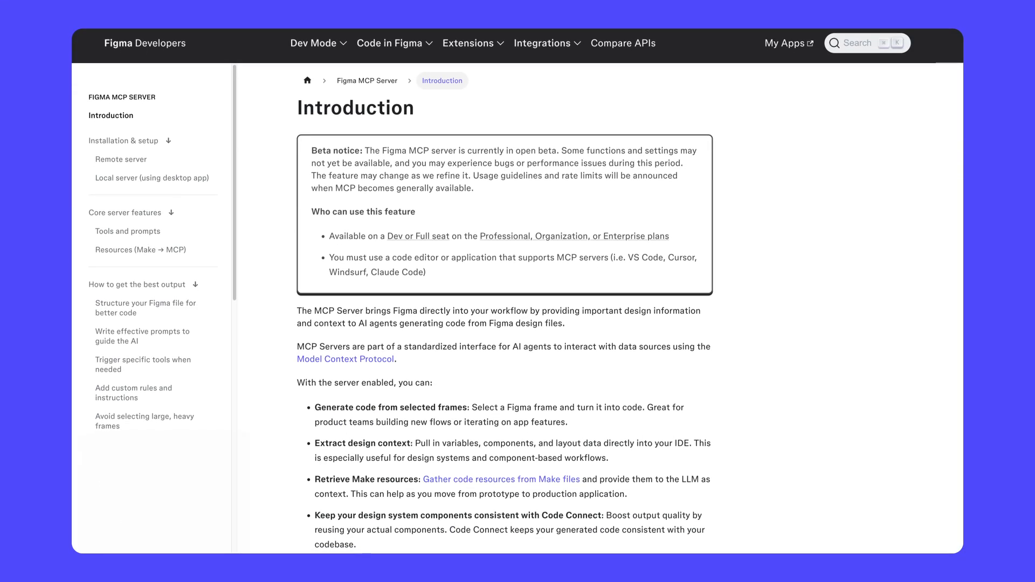
pyautogui.scroll(-3)
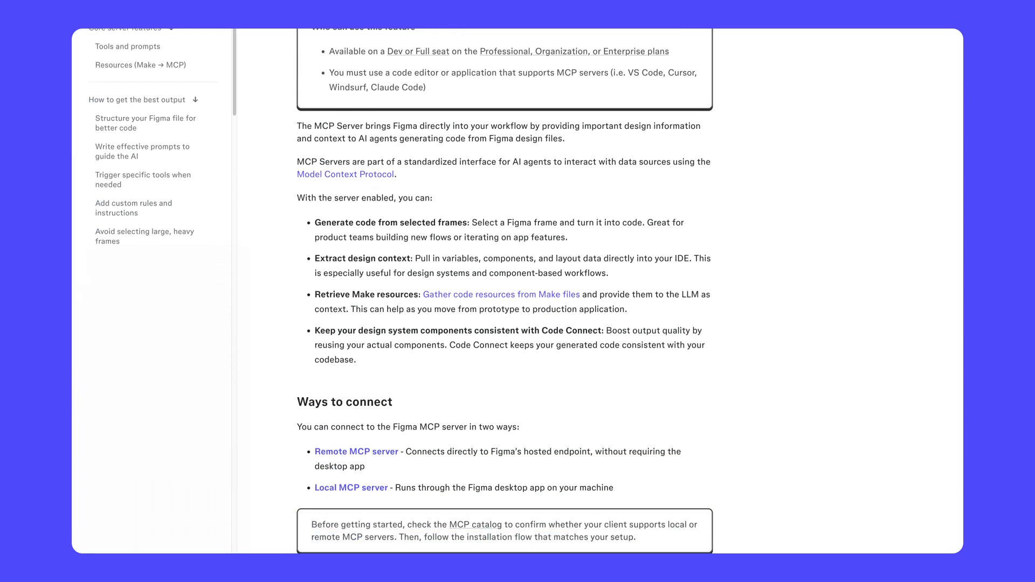
pyautogui.scroll(-3)
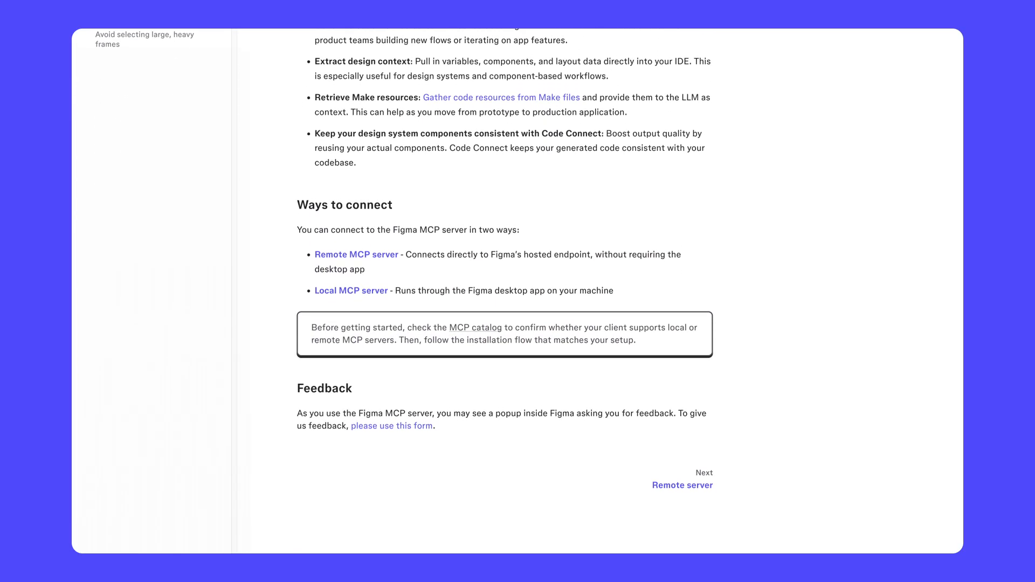
pyautogui.scroll(-3)
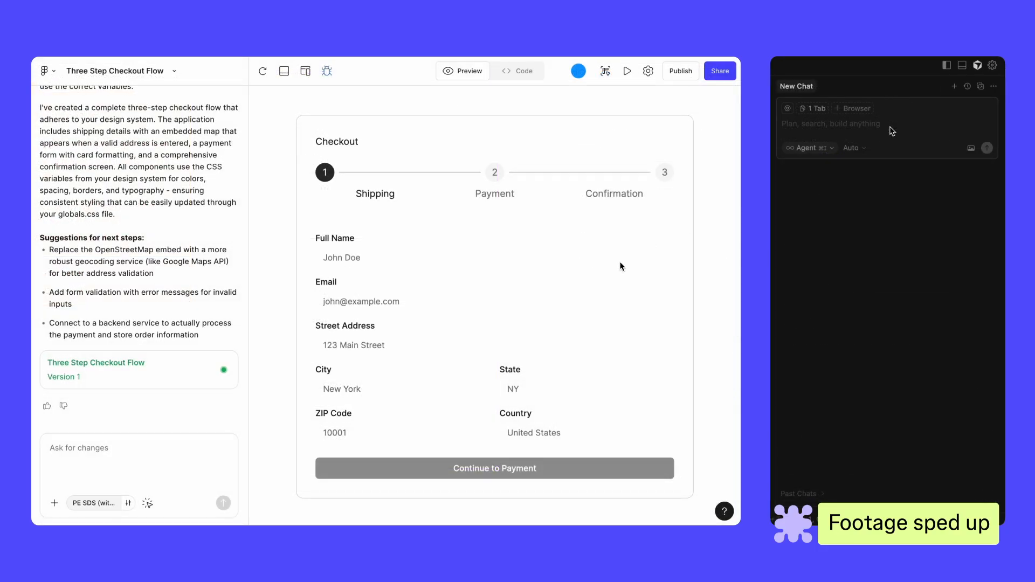
# - Ask Cursor to get the selected field style from this Make file and reuse it for a new component
pyautogui.write('Get the selected field style from this Make file and use that style to create a new react component for the Input Field component.')
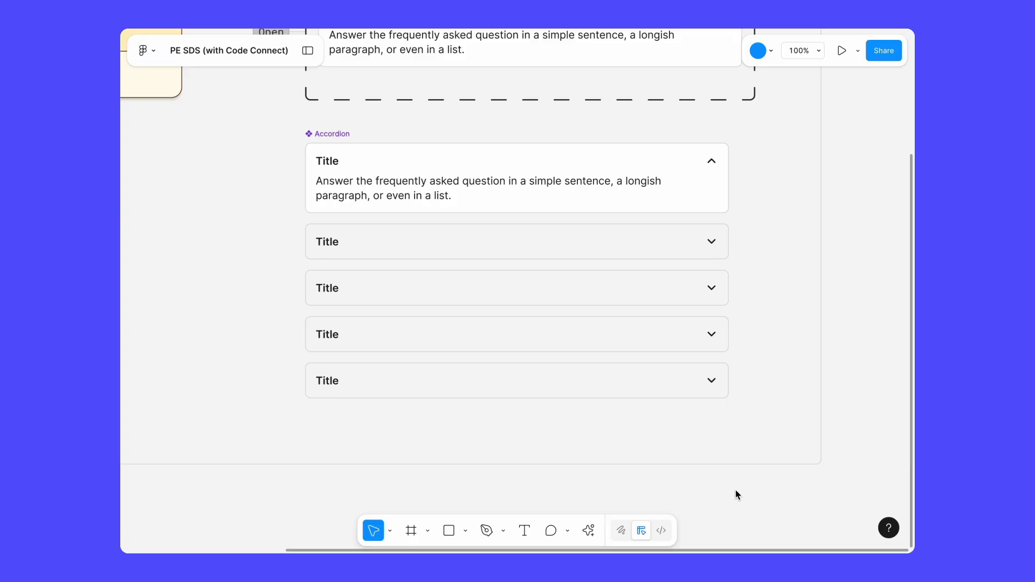
pyautogui.moveTo(674, 529)
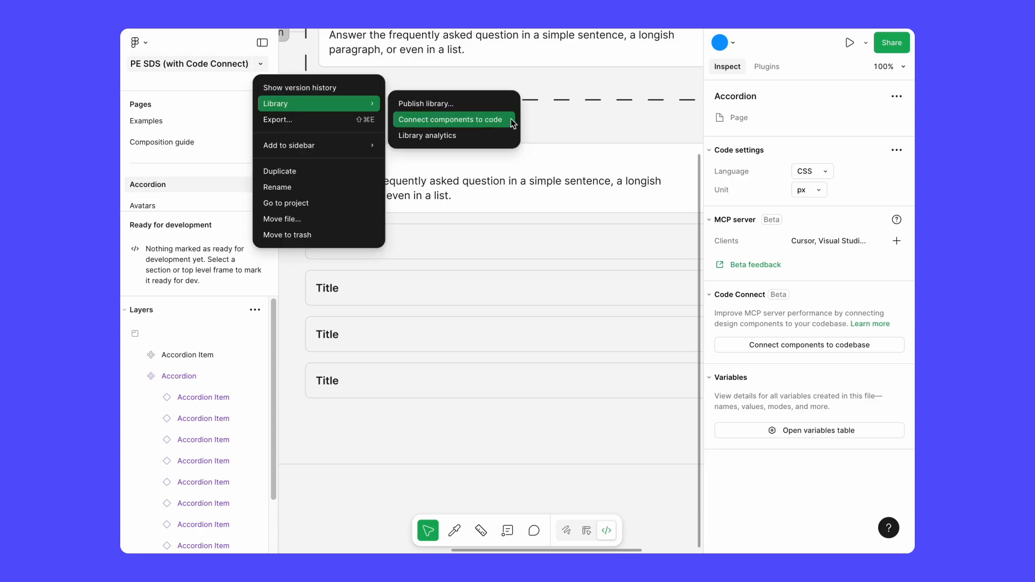
# - Choose Library > Connect components to code for the PE SDS Accordion components
pyautogui.click(448, 119)
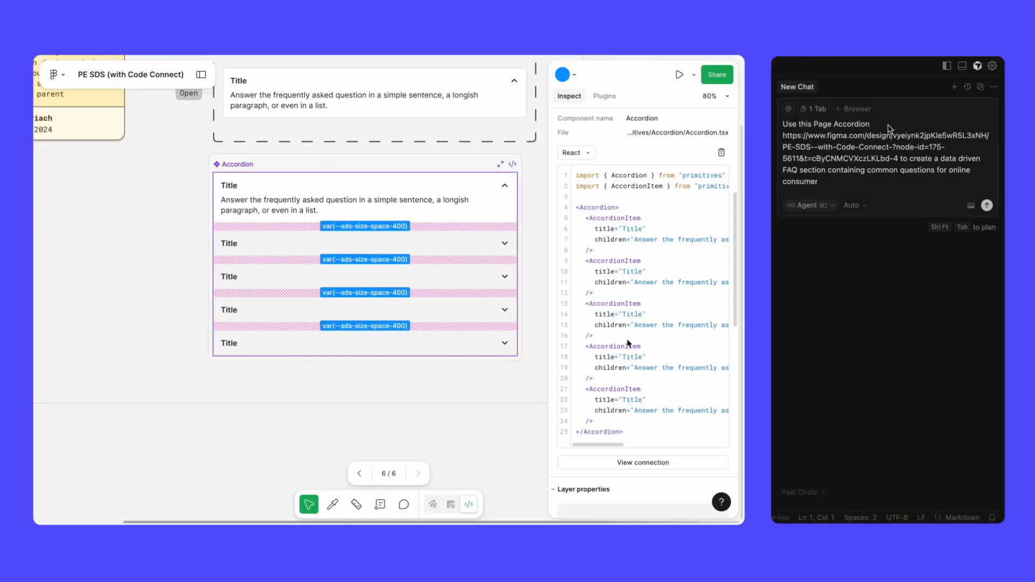
# - Select the Accordion instance in Dev Mode to view its connected React snippet
pyautogui.click(987, 204)
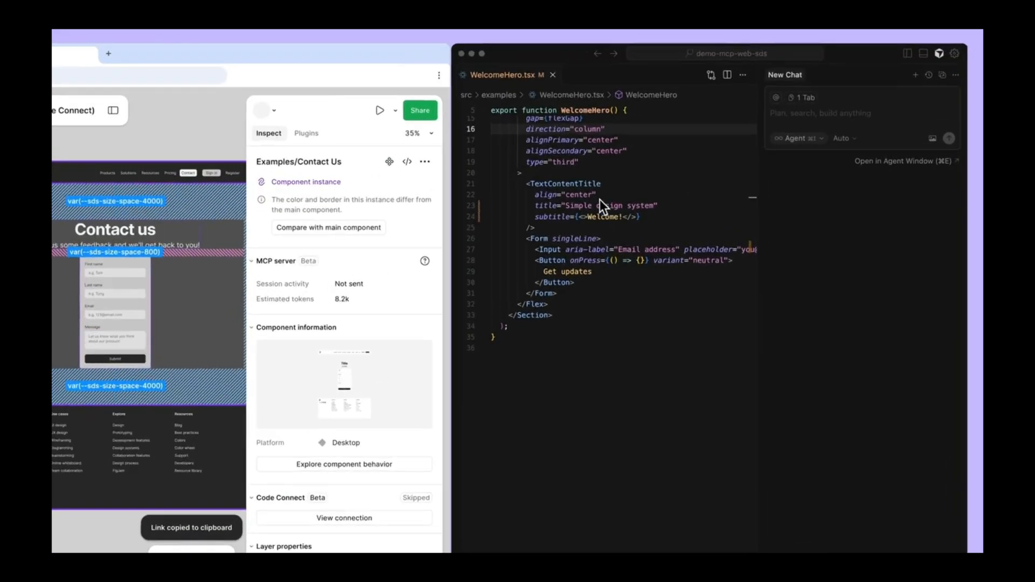
# - Enter 'Create a react component' in Cursor's new chat beside WelcomeHero.tsx
pyautogui.write('Create a react compo')
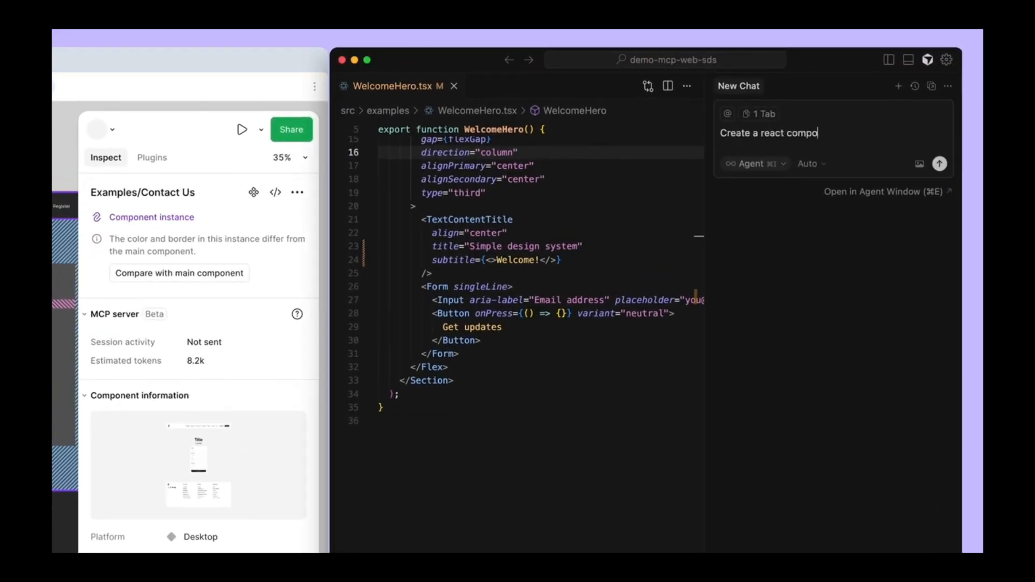